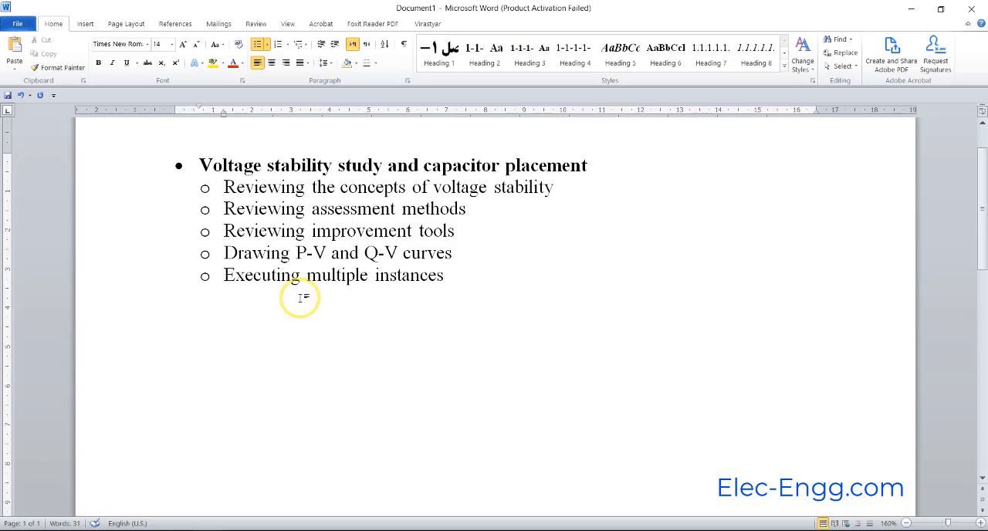
# Switch from the Word course outline to the PowerFactory 39-bus New England diagram
pyautogui.click(445, 275)
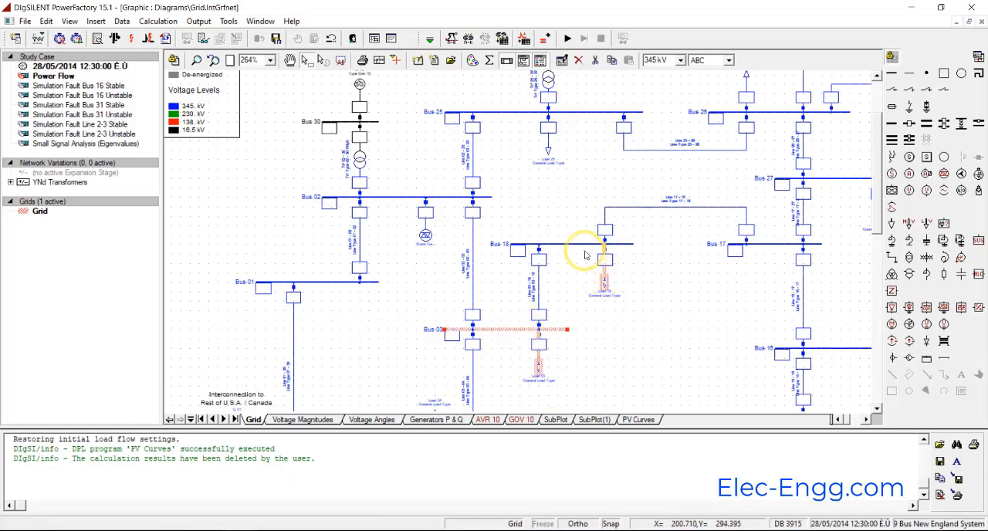
# Start Execute Script from the diagram, dismiss the PV Curves dialog and confirm resetting the calculation
pyautogui.rightClick(584, 246)
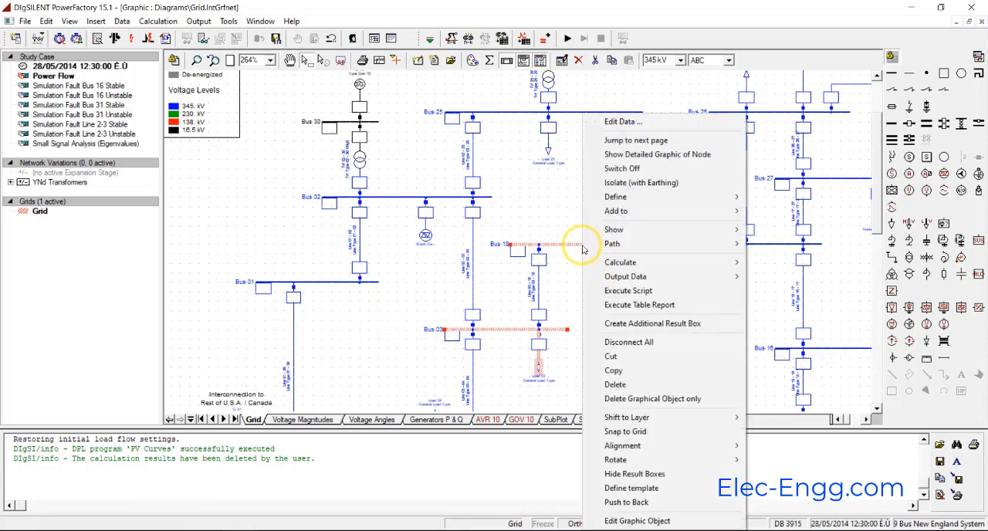
pyautogui.moveTo(628, 290)
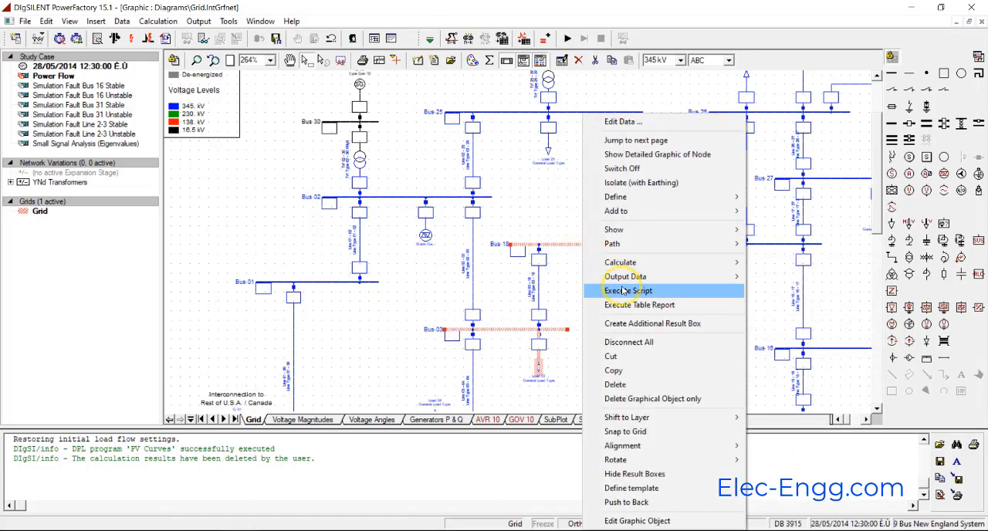
pyautogui.click(627, 290)
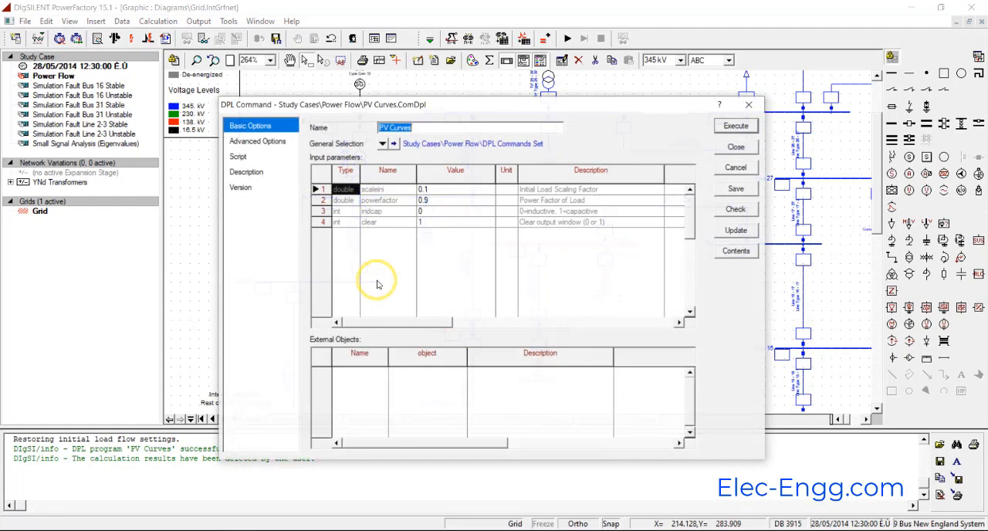
pyautogui.click(734, 126)
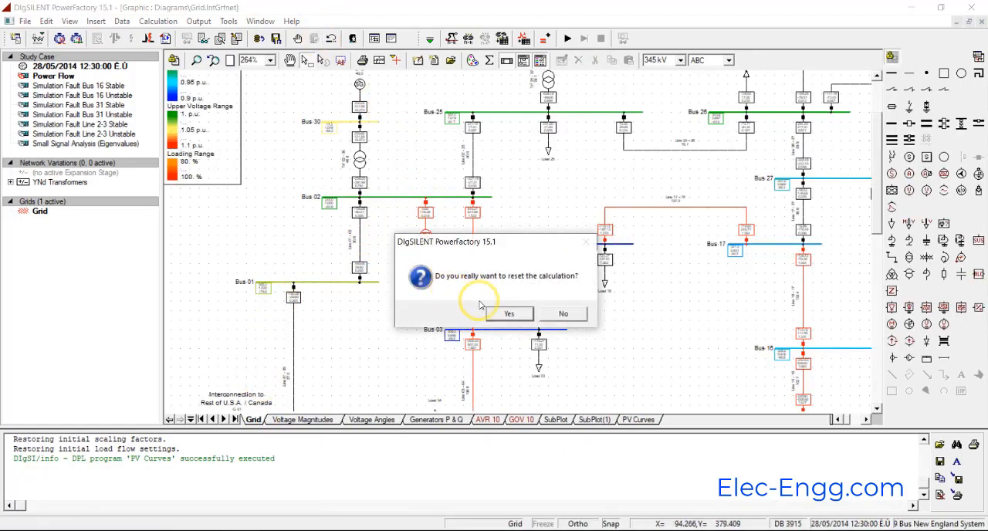
pyautogui.click(509, 313)
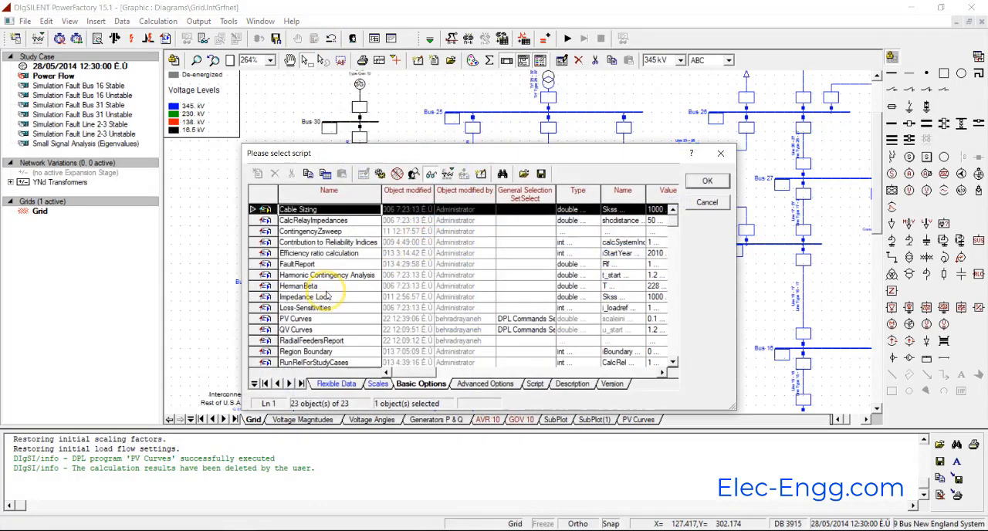
# Choose the QV Curves DPL script and execute it to produce the QV curve plot
pyautogui.click(707, 180)
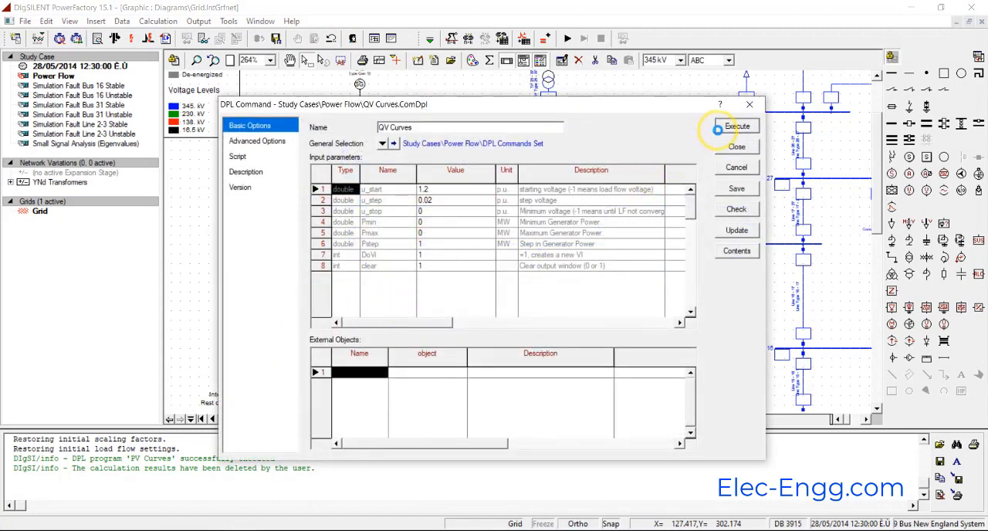
pyautogui.click(736, 126)
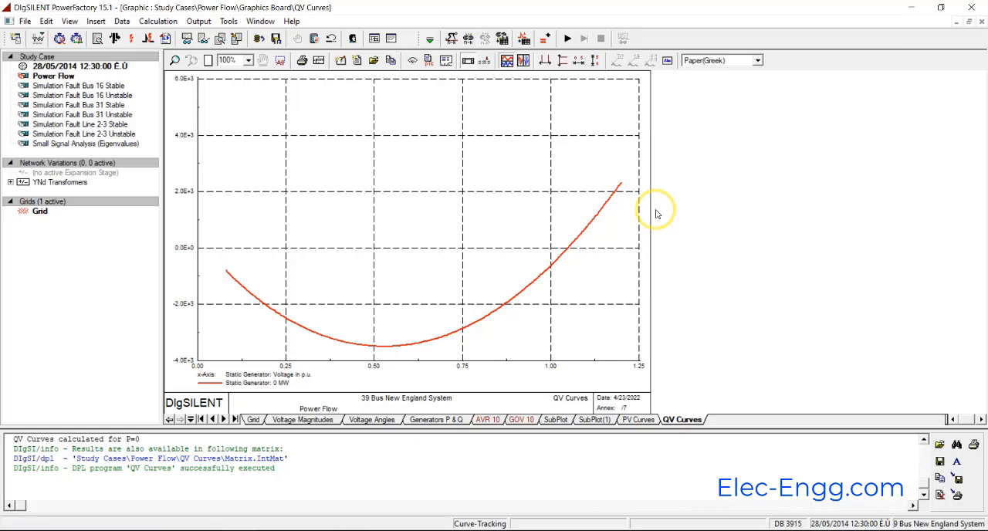
pyautogui.moveTo(660, 241)
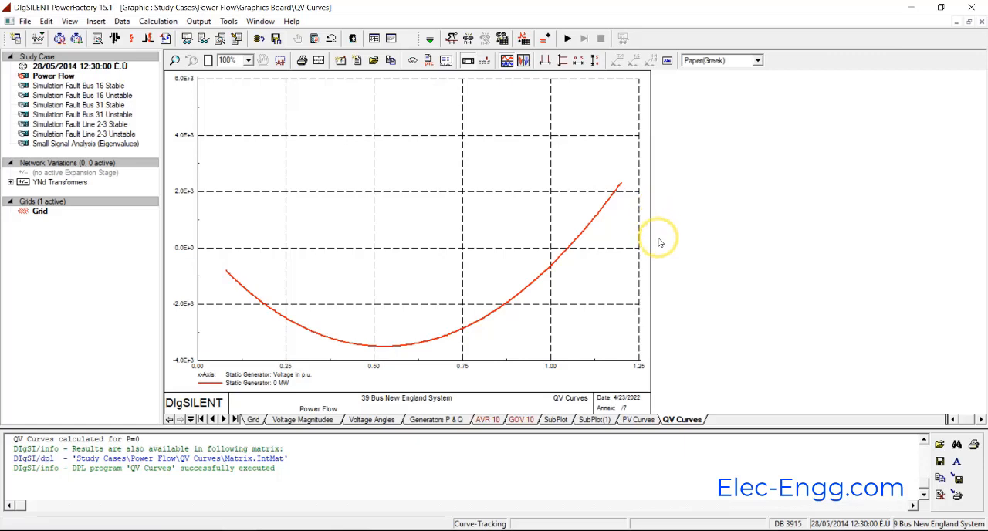